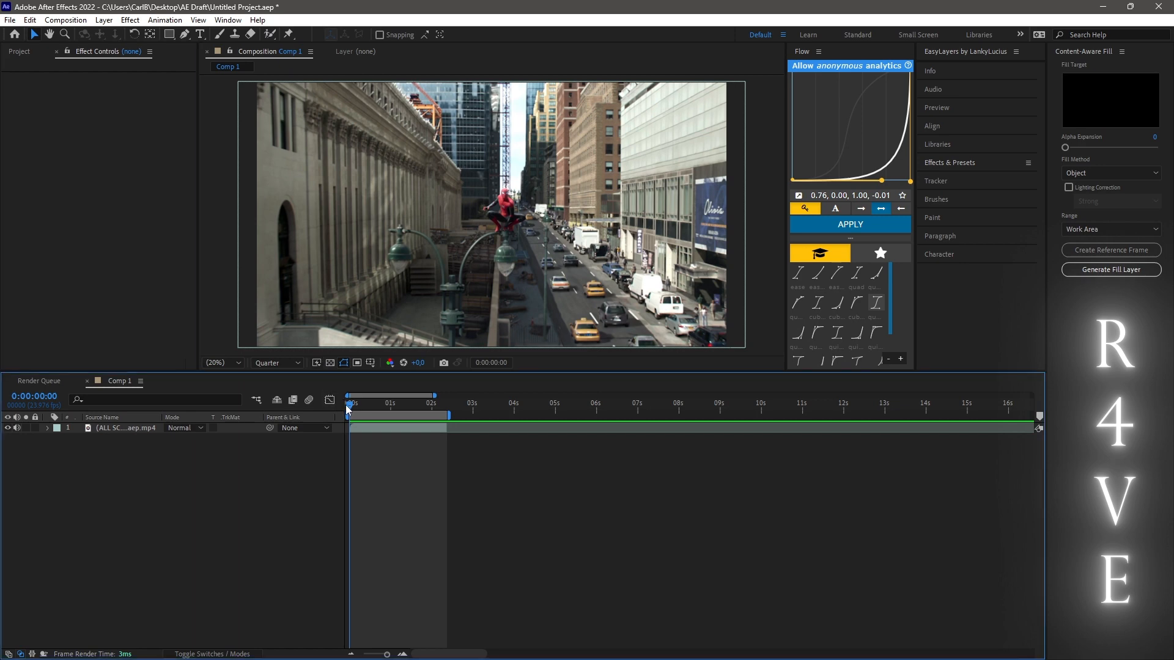
Add a white Arial Bold 'R4VE' text layer, scaled up and centred over the Spider-Man clip
click(397, 405)
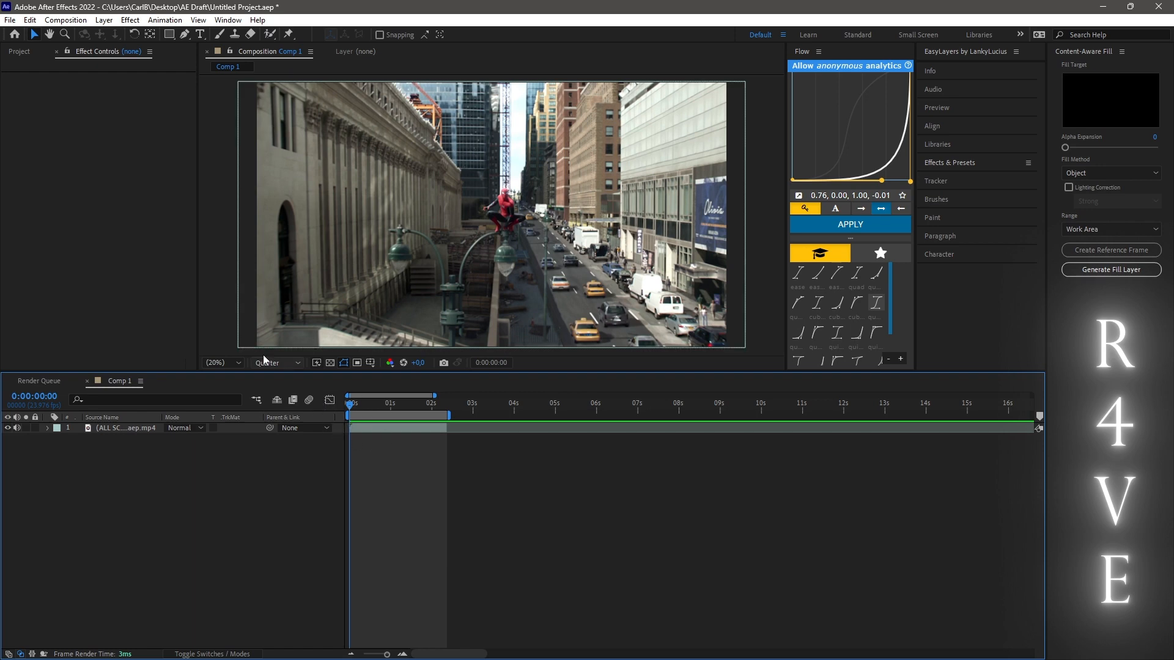
click(199, 37)
text(R4VE)
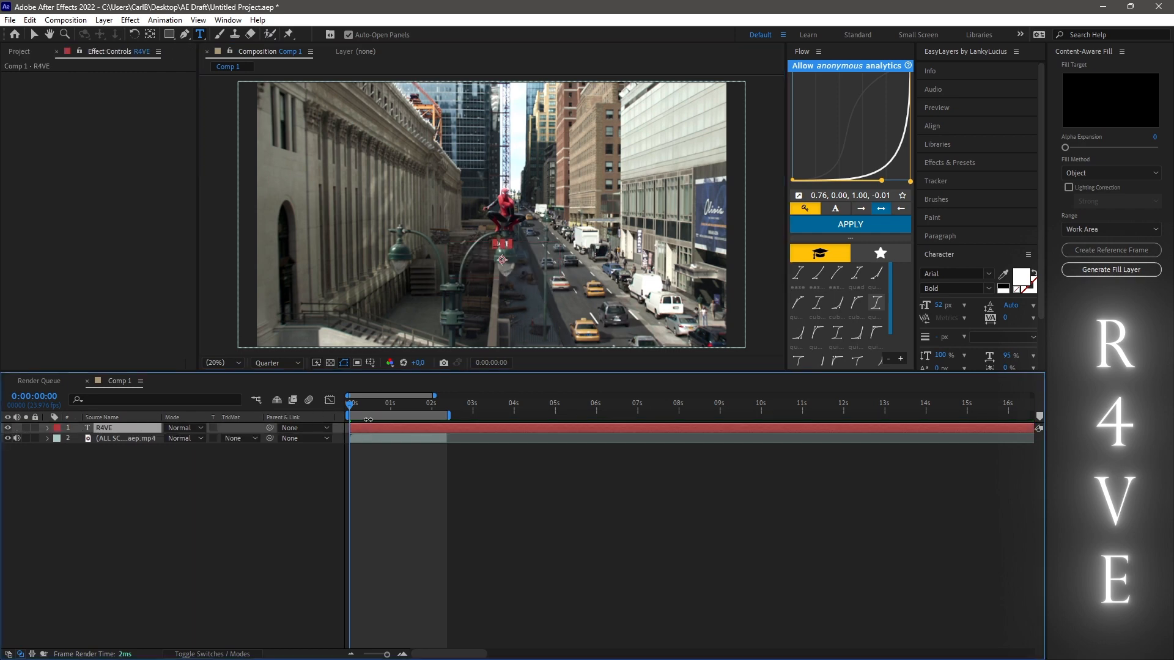
click(47, 428)
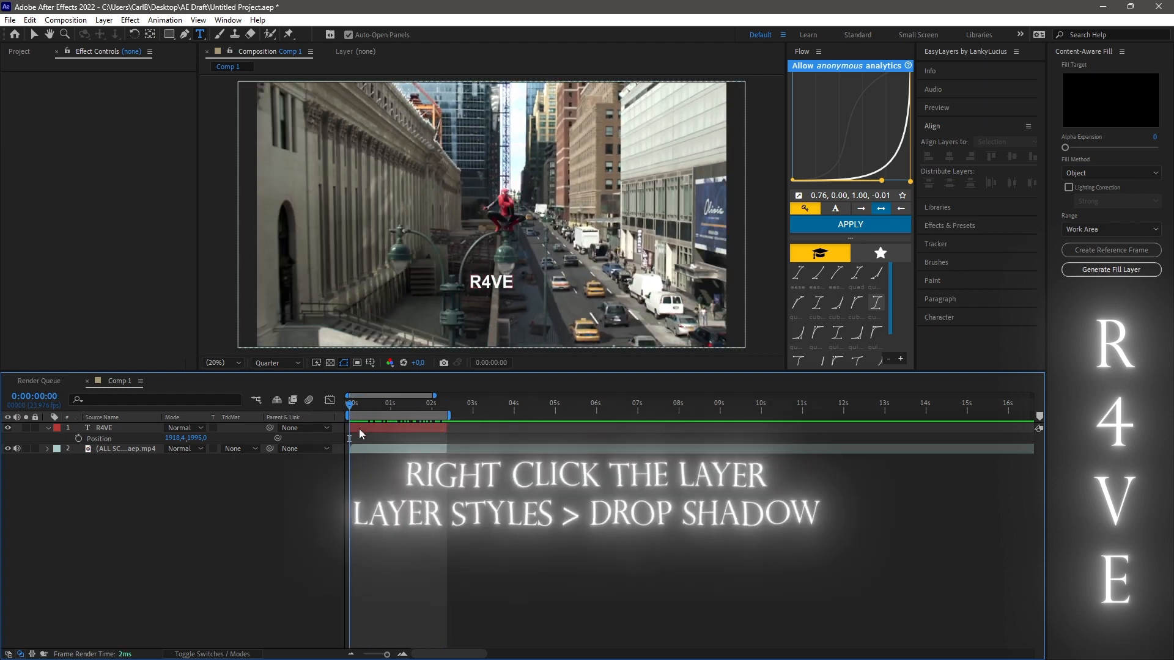
Apply a Drop Shadow layer style to the R4VE layer and expand its shadow settings
right_click(104, 428)
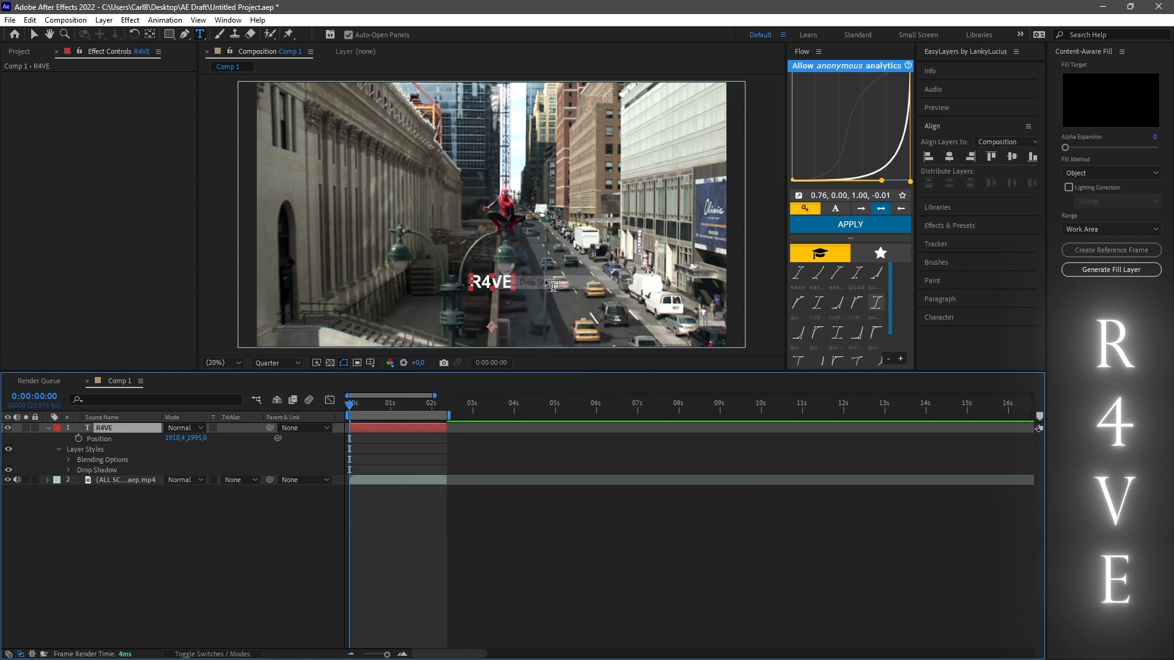
mouse_move(144, 436)
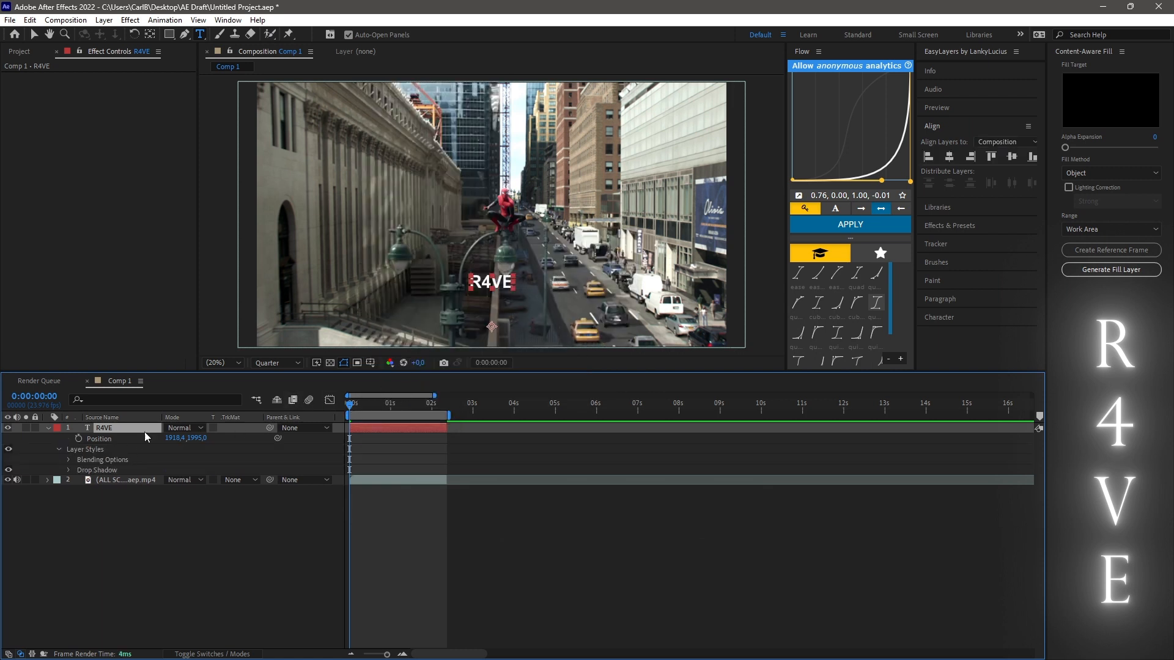
click(68, 470)
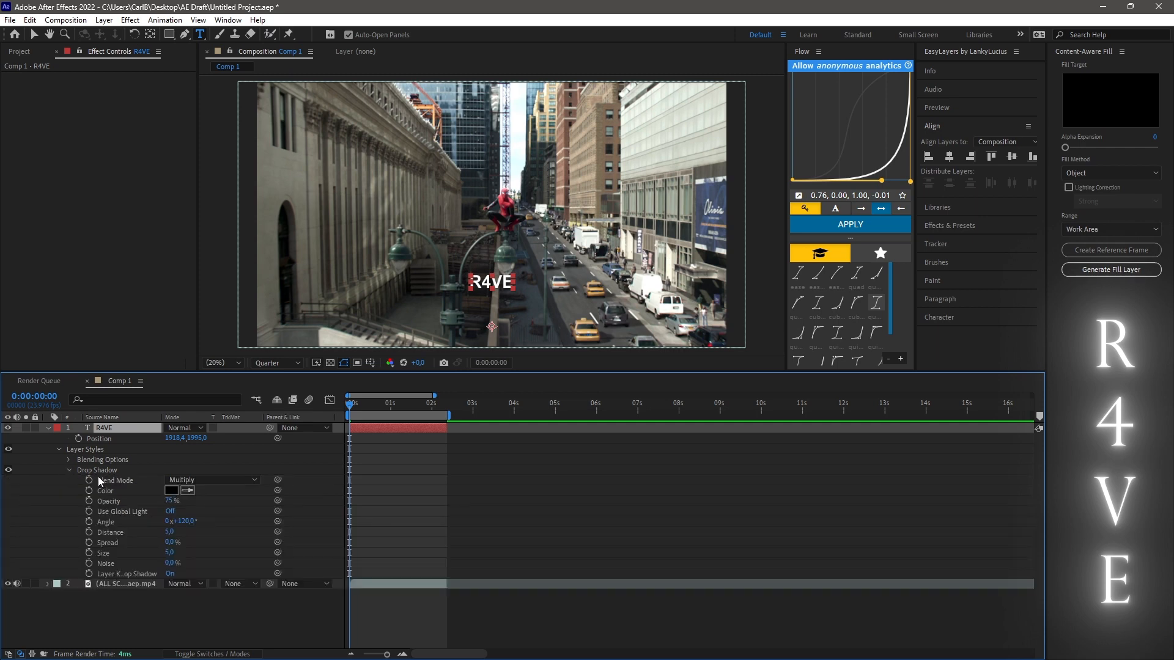
mouse_move(152, 530)
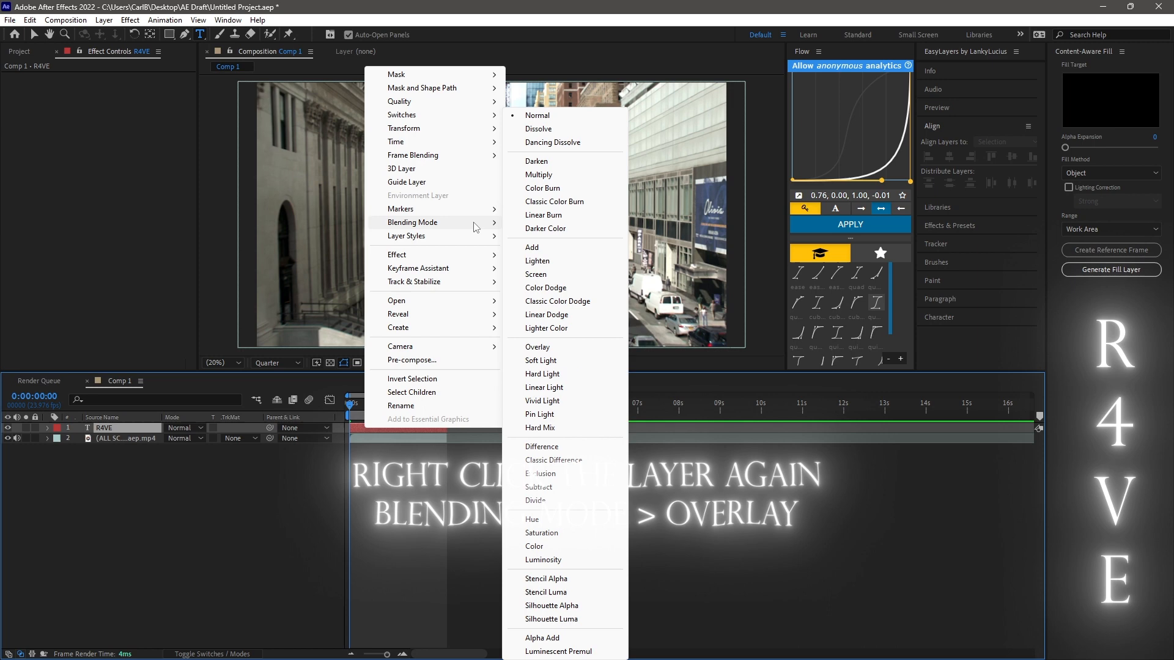
Set the R4VE layer's blending mode to Overlay so the text blends faintly into the footage
click(538, 347)
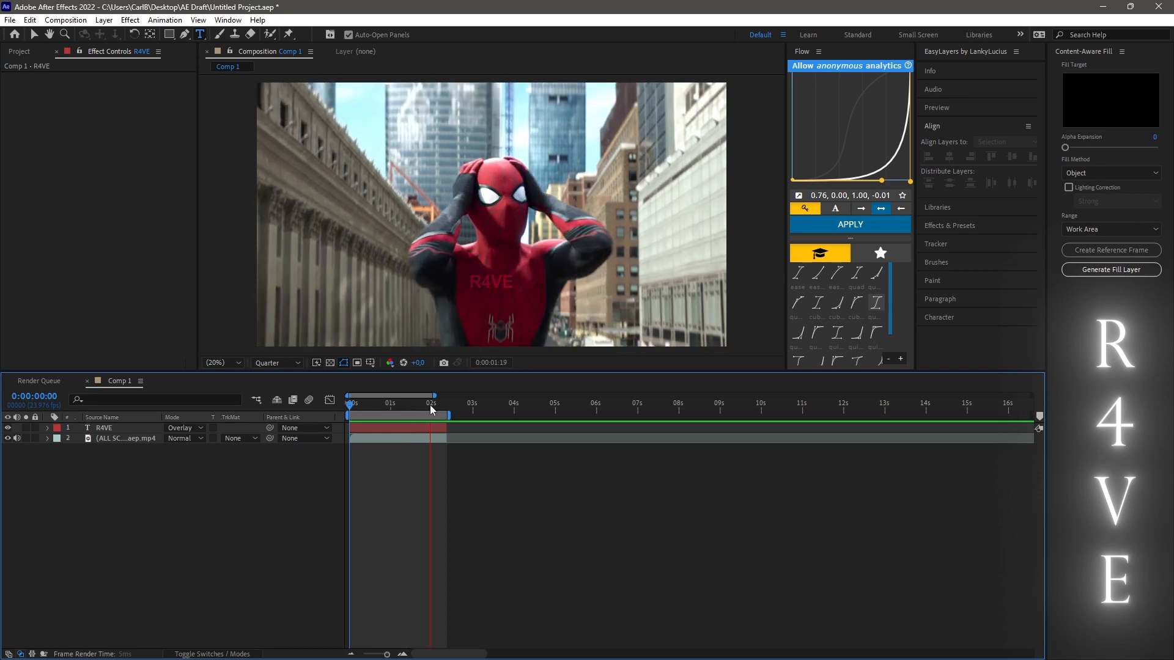
click(348, 403)
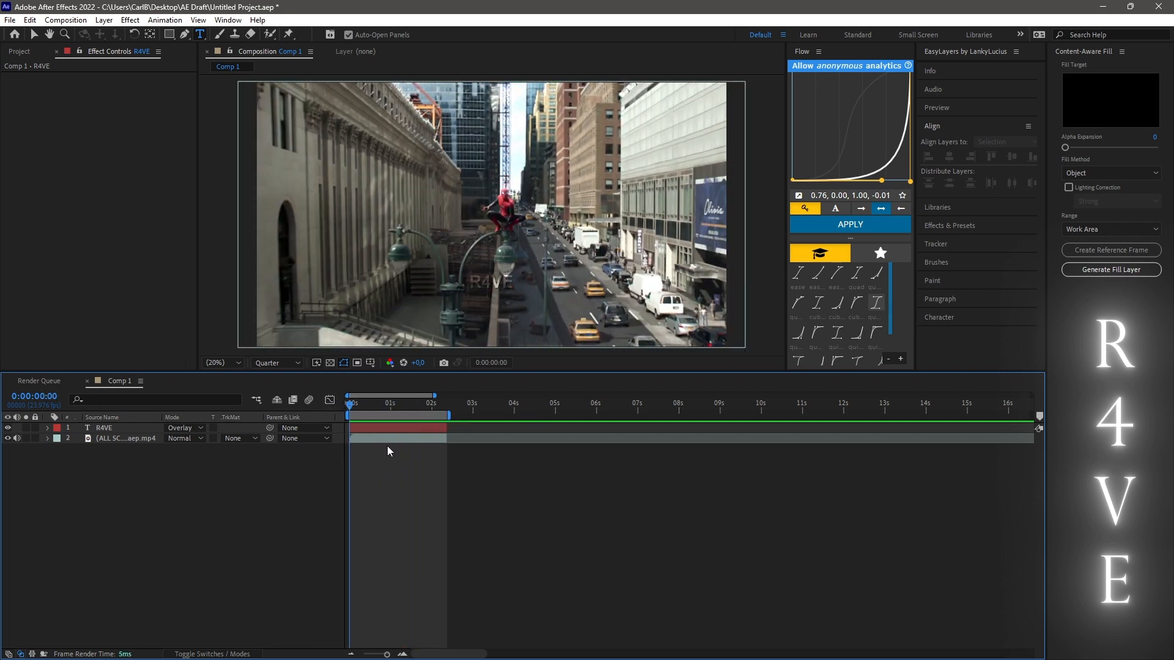
click(948, 225)
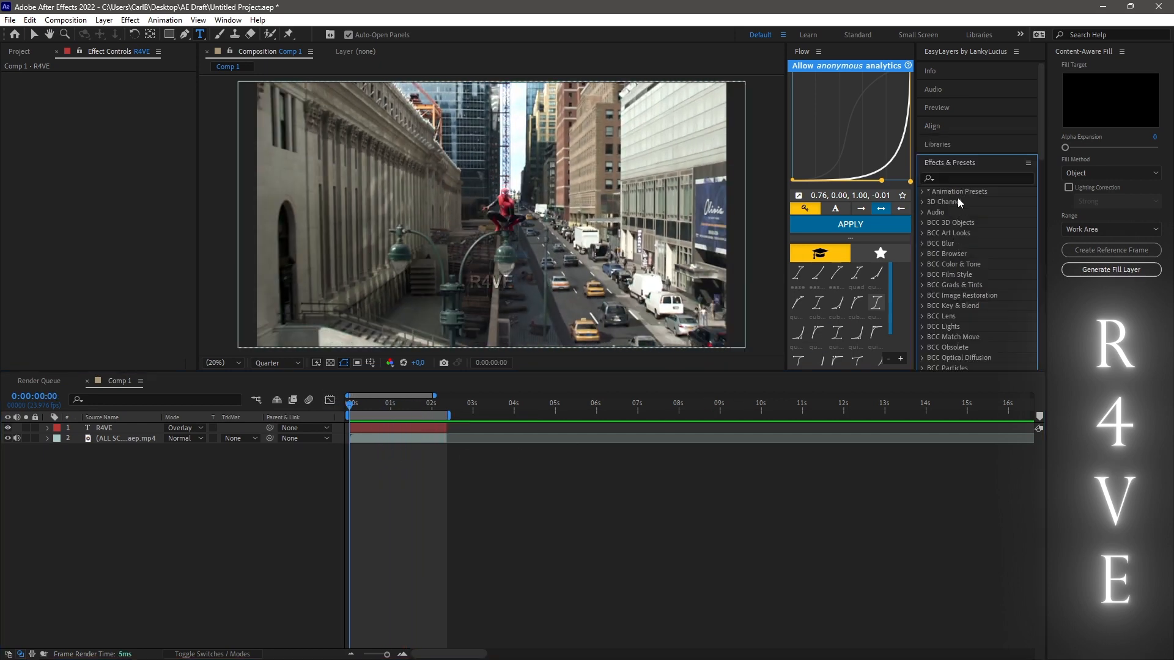
Apply Deep Glow to R4VE with Radius 3 and Exposure 0.09, previewing it over the suit
text(deep)
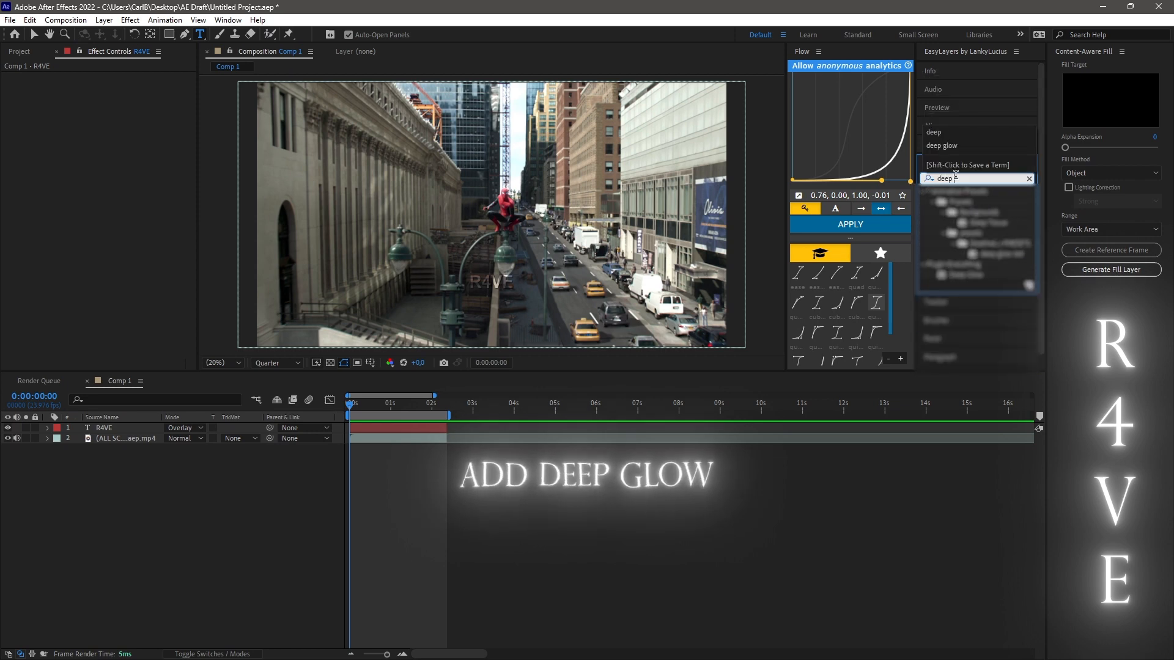
text(glow)
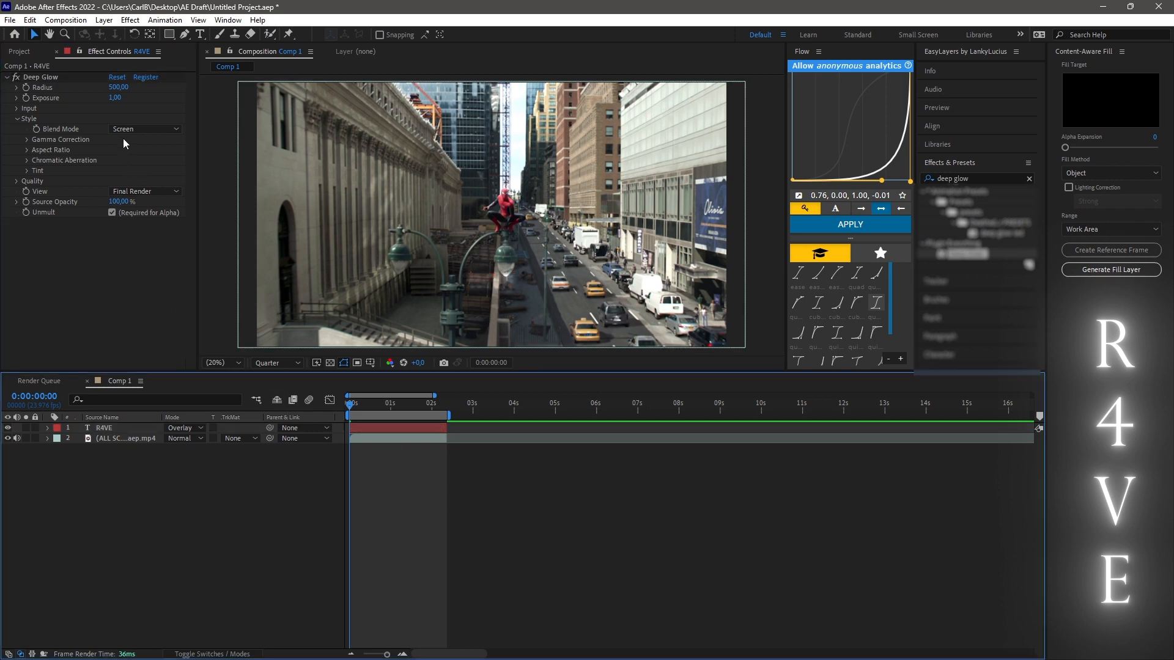
click(118, 87)
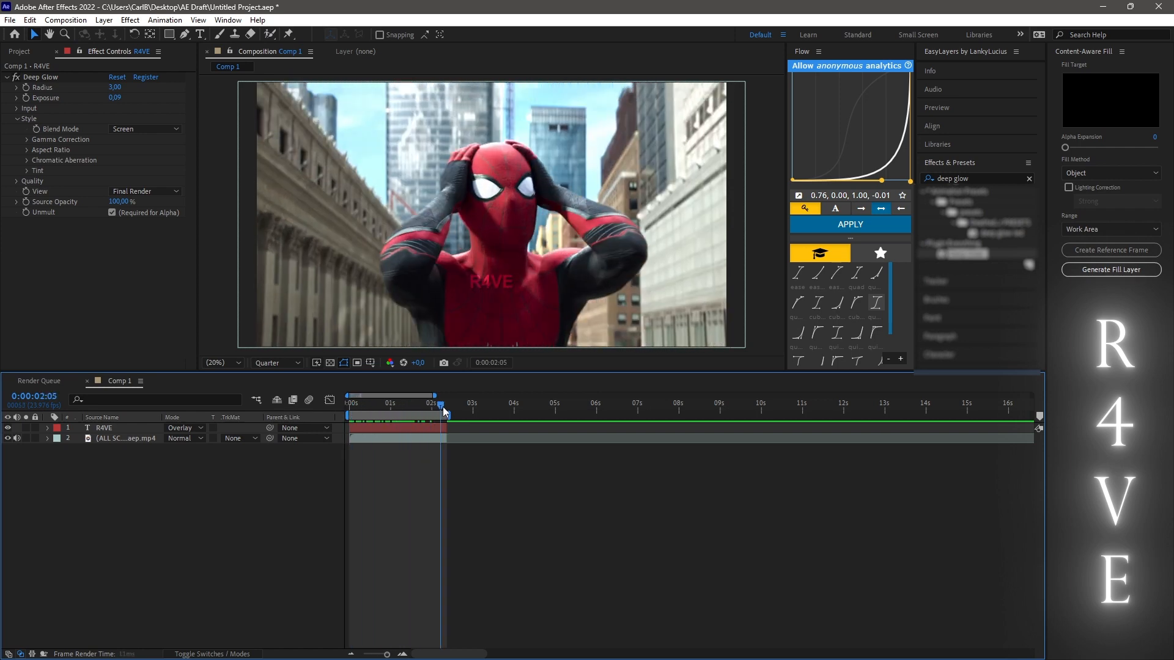
click(349, 403)
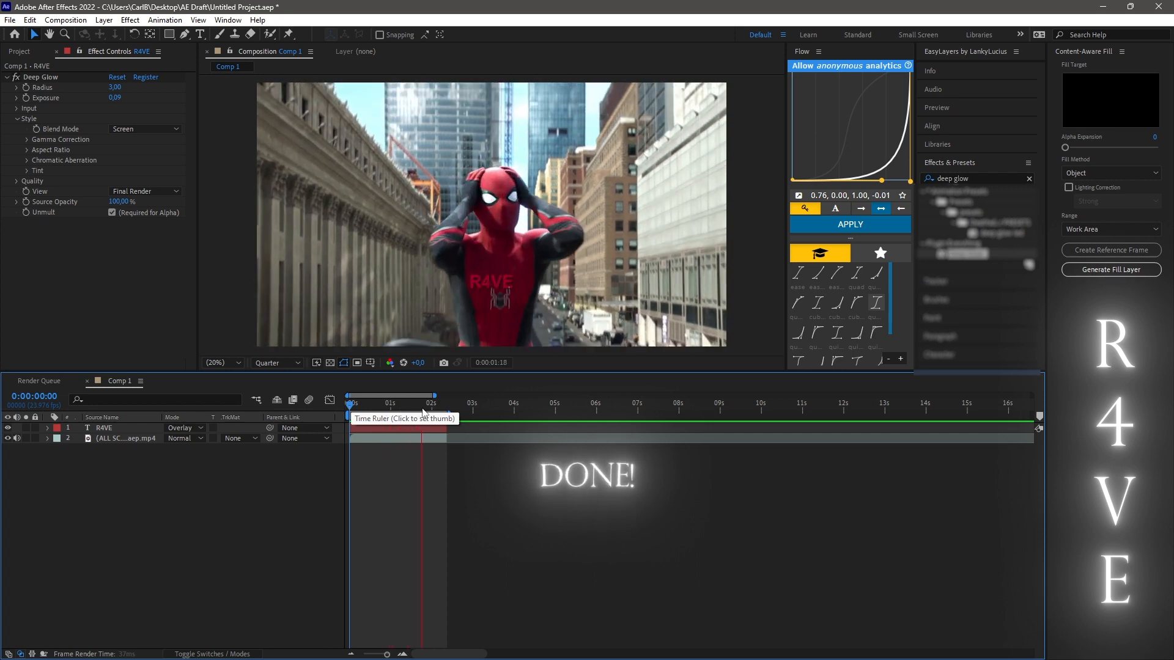
click(350, 404)
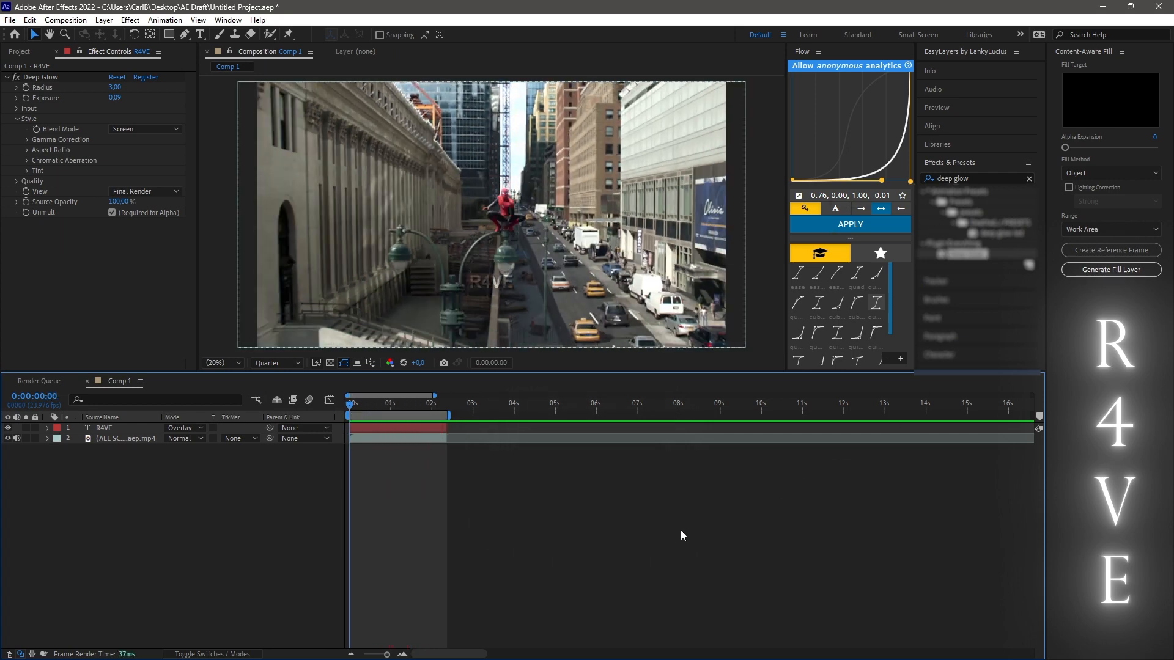
mouse_move(675, 537)
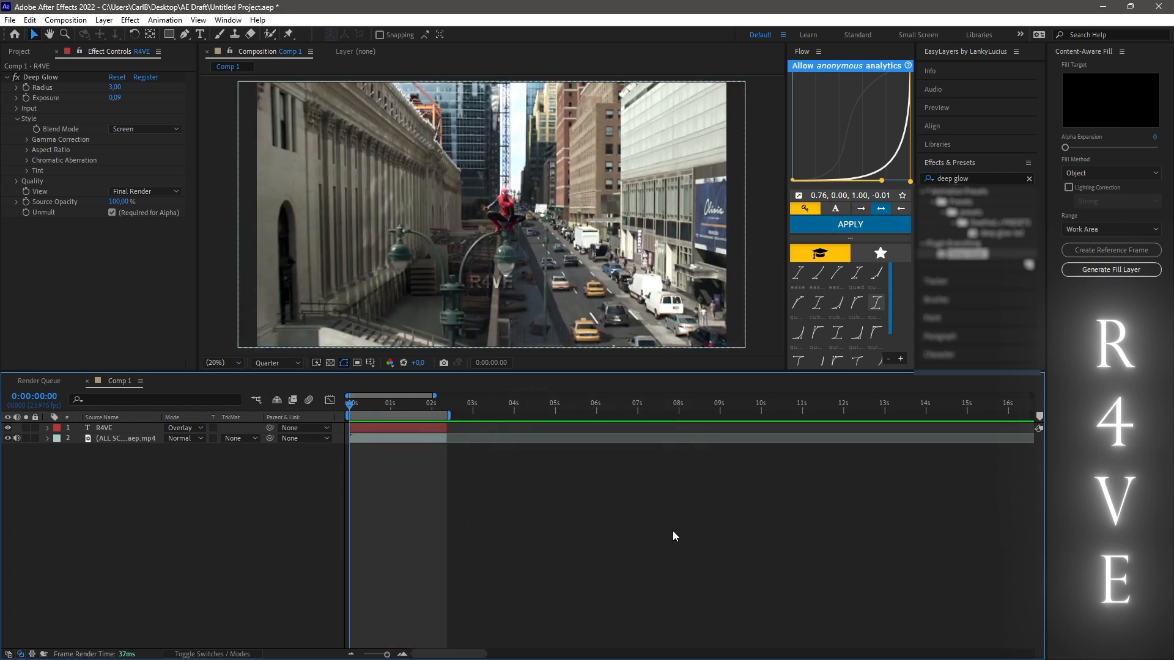